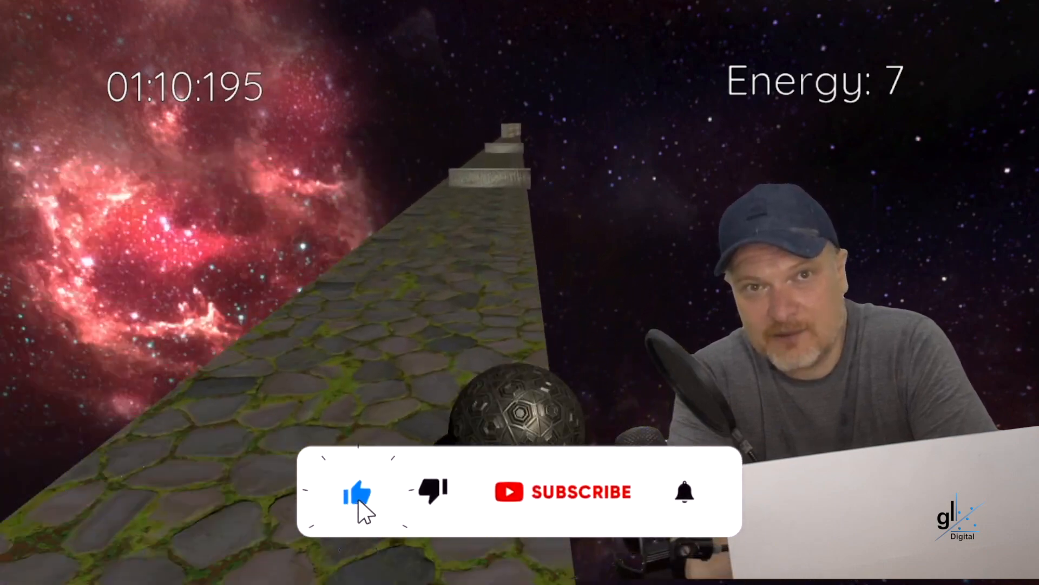
pyautogui.click(564, 491)
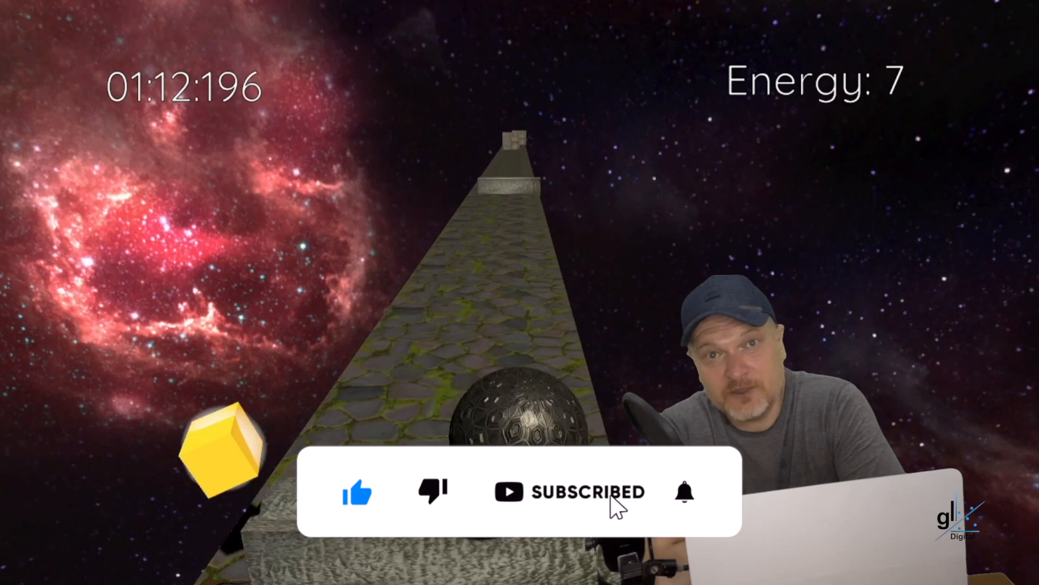